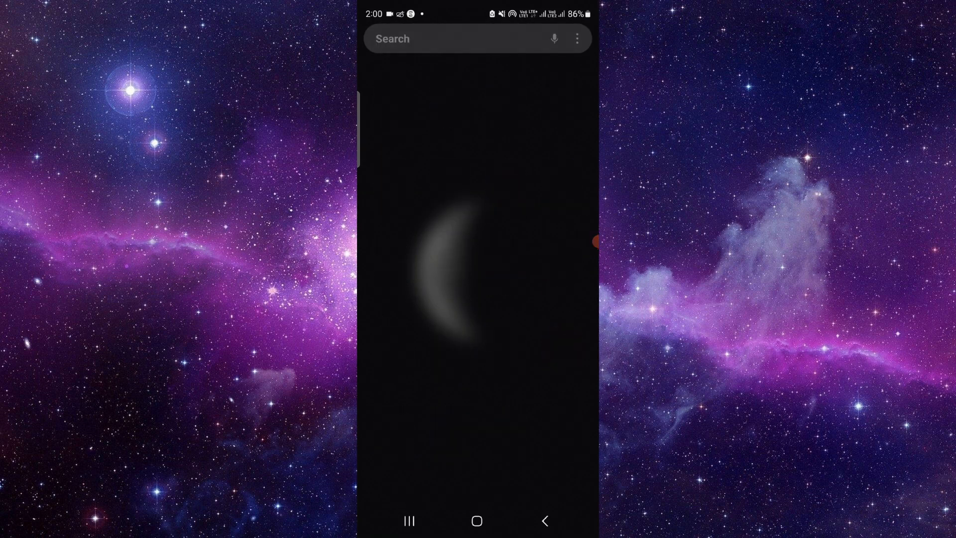
Search the app drawer for "lin" to locate the LinkedIn app
{"action": "type", "text": "lin"}
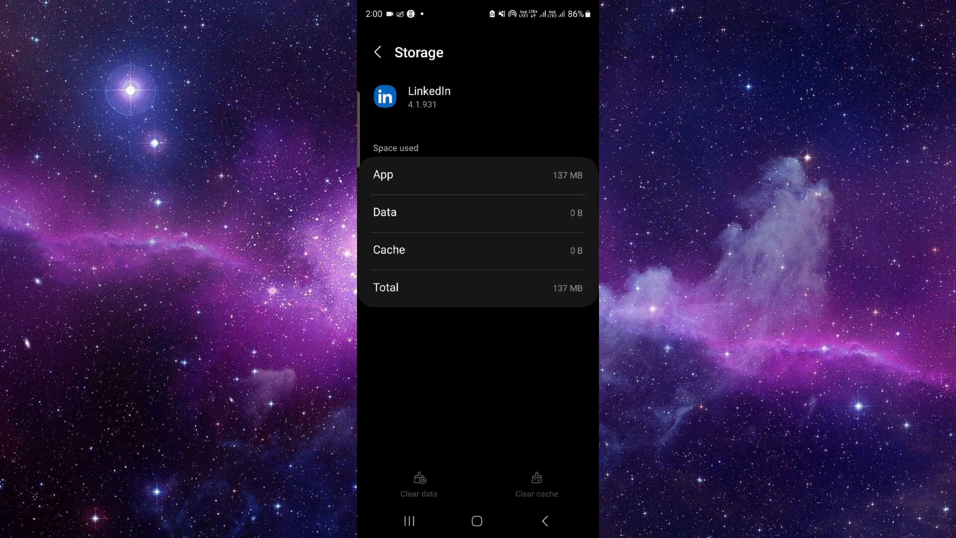
Clear LinkedIn's data and cache so both read 0 B
{"action": "left_click", "coordinate": [377, 52]}
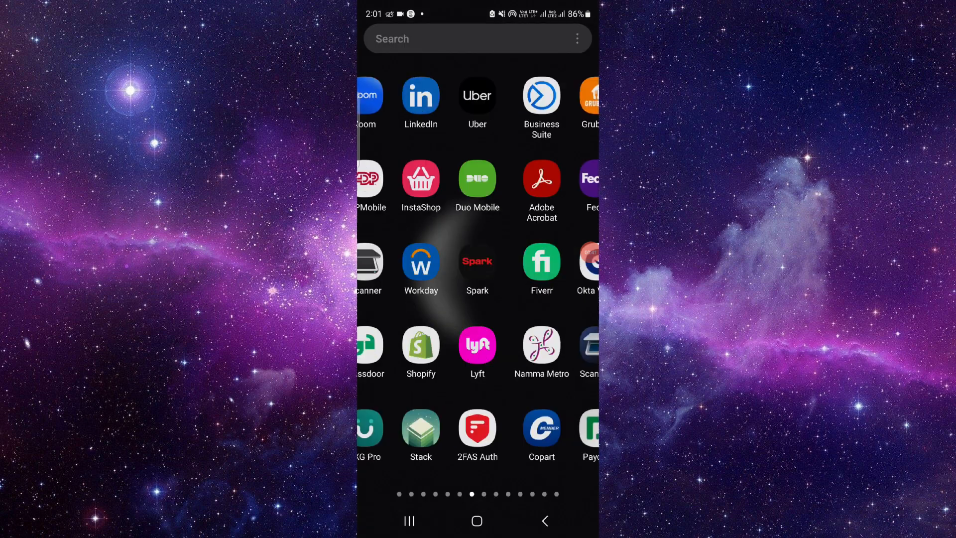
Swipe to the next app drawer page listing Amazon Seller, Invoices and scanner apps
{"action": "scroll", "scroll_direction": "left", "scroll_amount": 3}
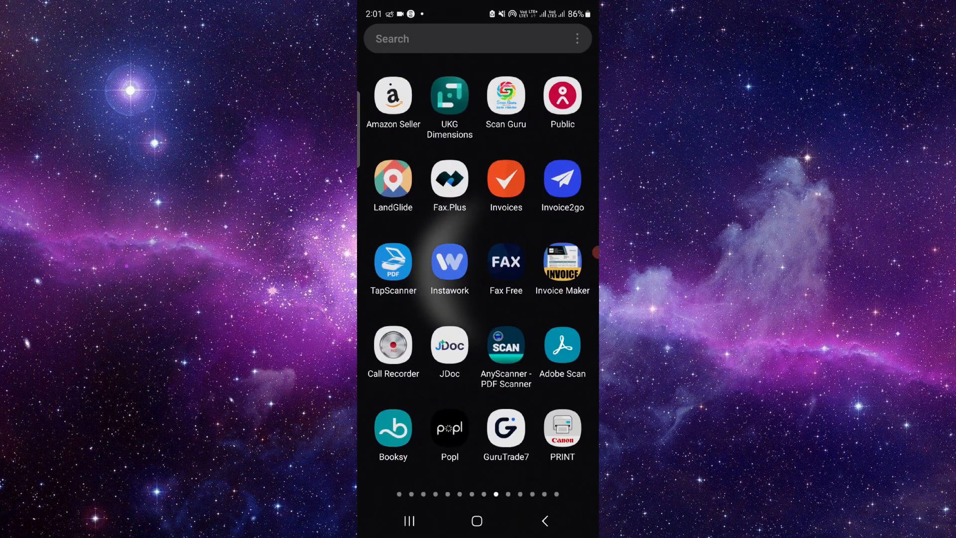